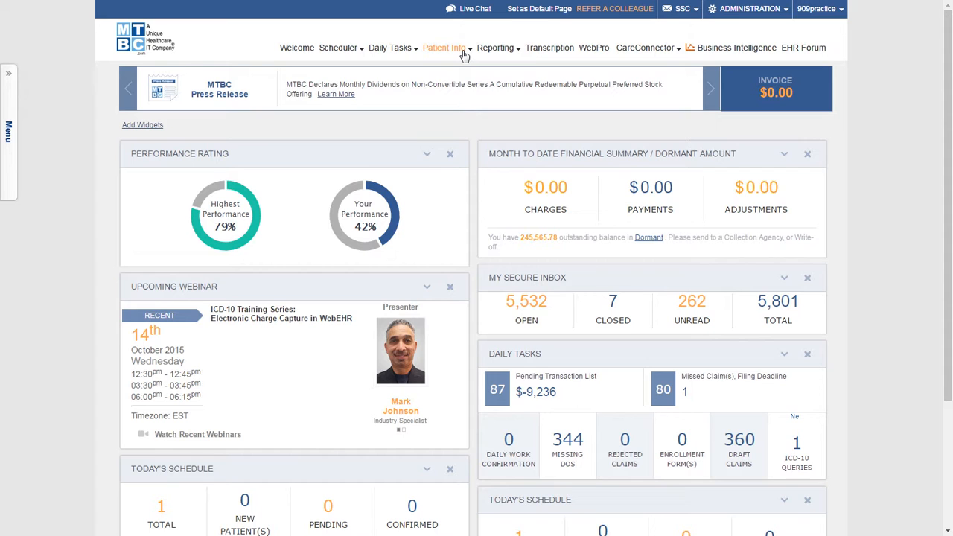
# - Search the Patient List for patients with first name 'john'
pyautogui.click(445, 48)
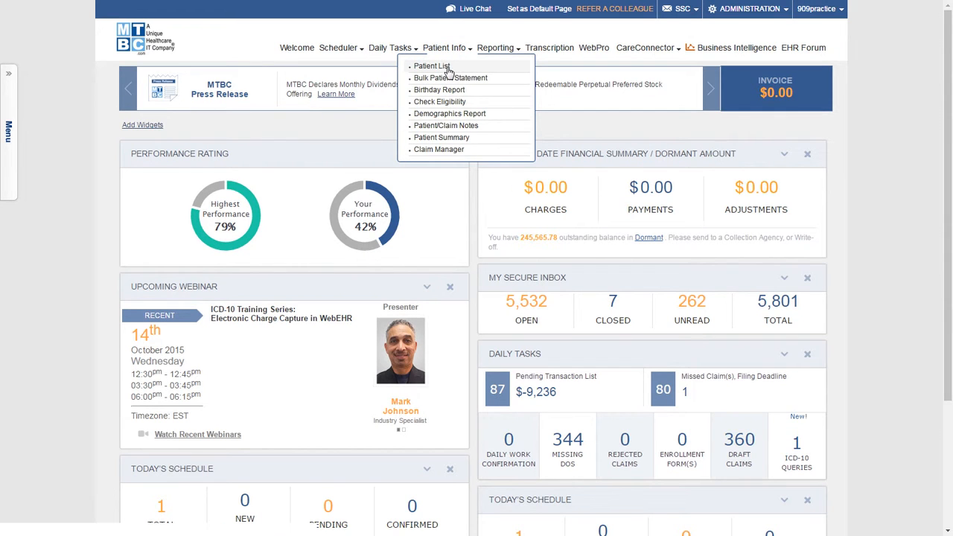
pyautogui.click(432, 65)
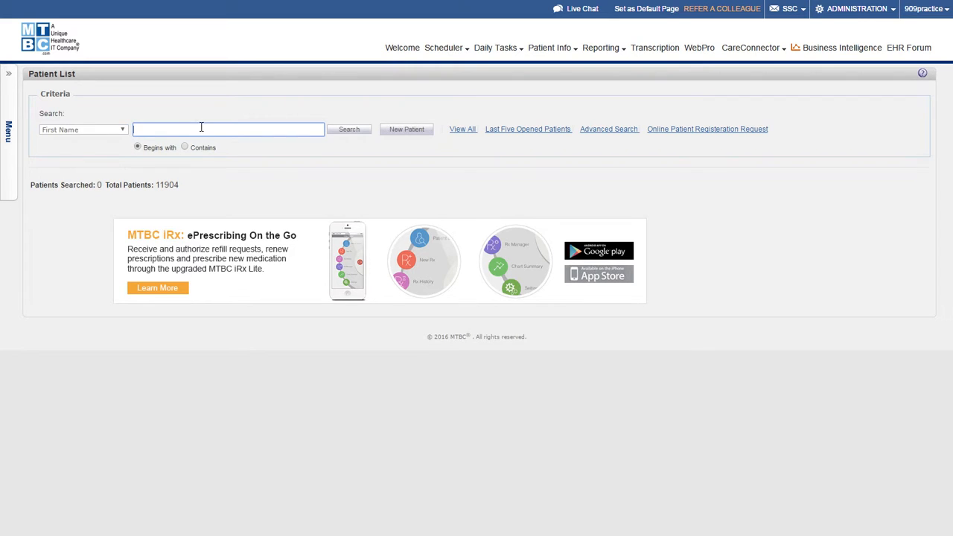
pyautogui.write('john')
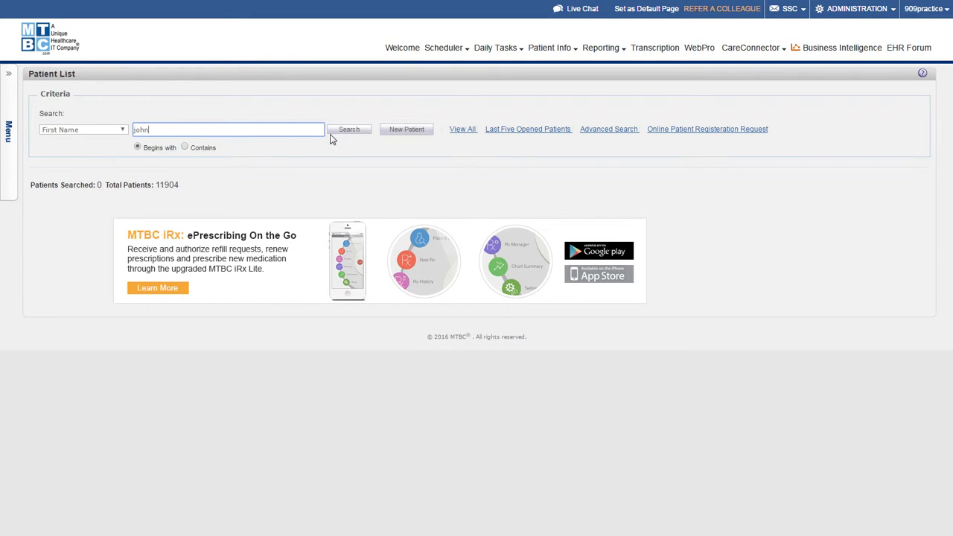
pyautogui.click(349, 129)
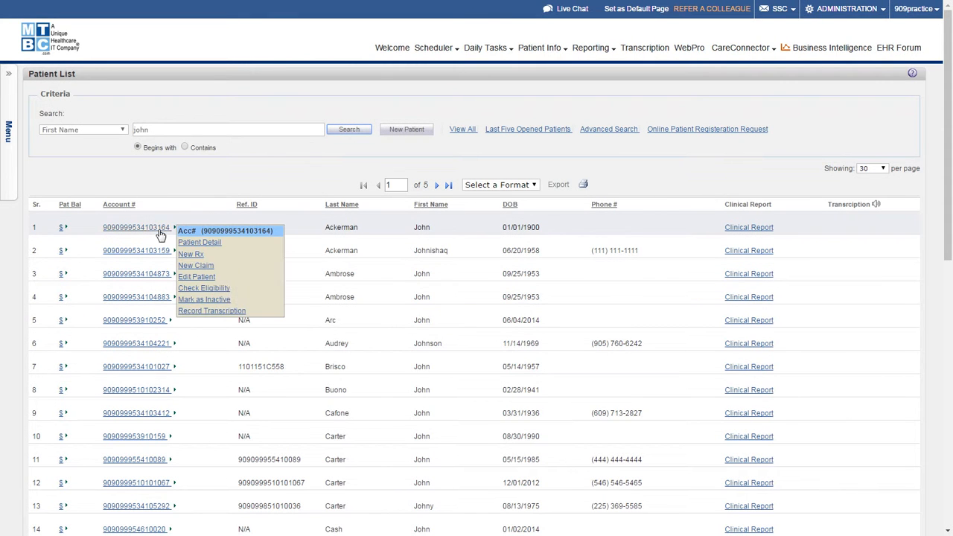
pyautogui.click(195, 265)
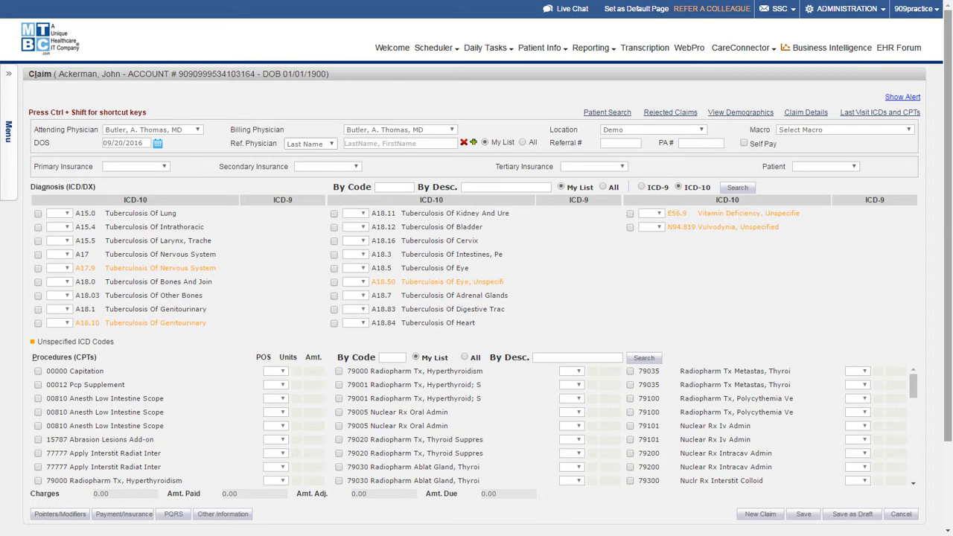
pyautogui.moveTo(603, 186)
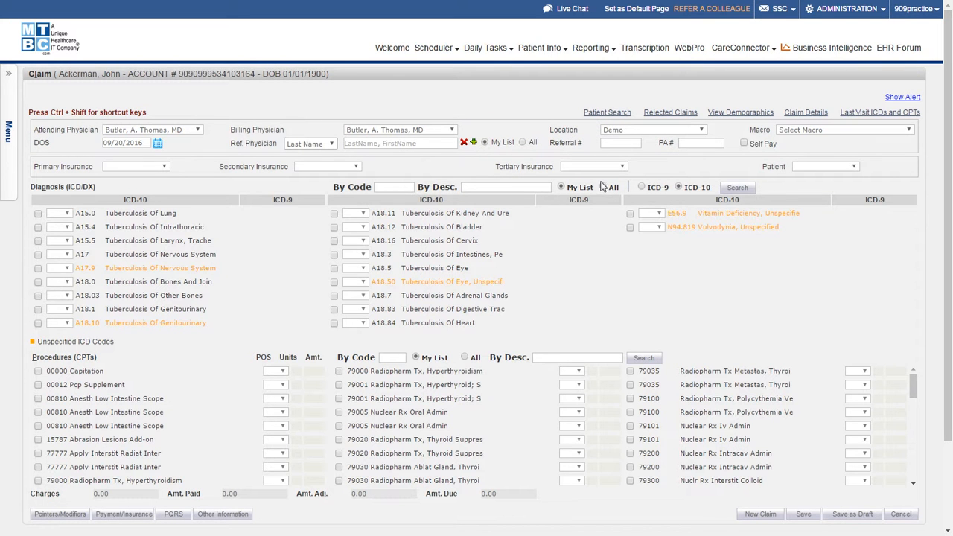
pyautogui.click(507, 187)
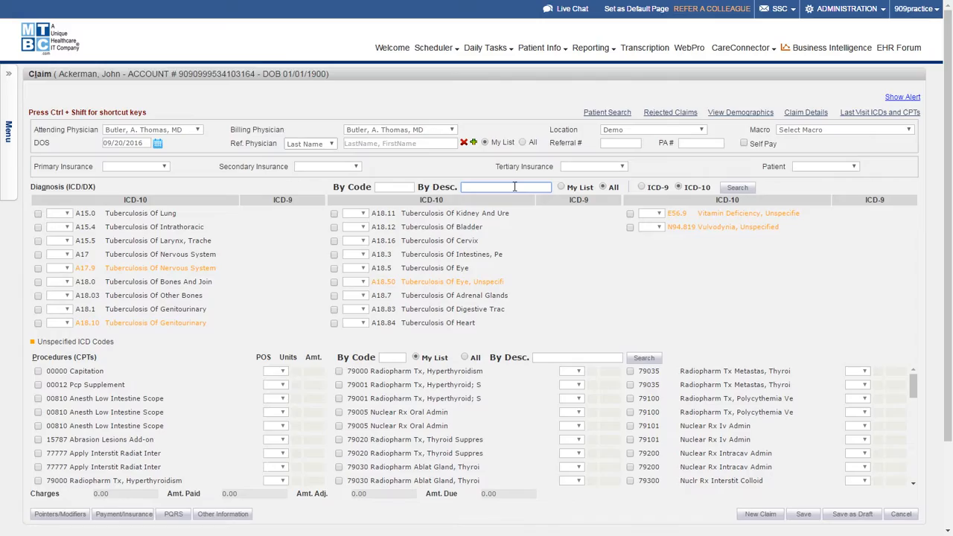
pyautogui.write('pal')
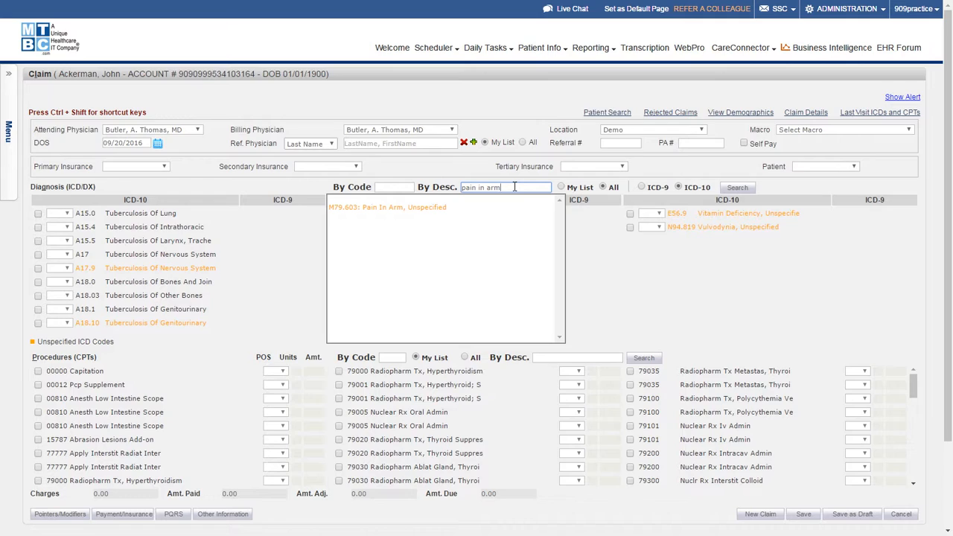
# - Select M79.603 Pain In Arm, Unspecified, then map it to M79.602 Pain In Left Arm
pyautogui.click(387, 207)
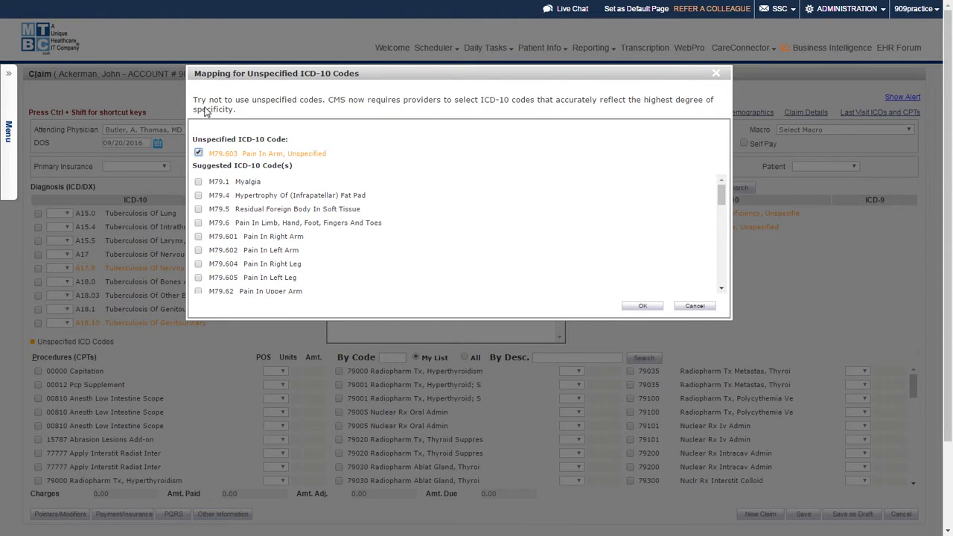
pyautogui.moveTo(494, 113)
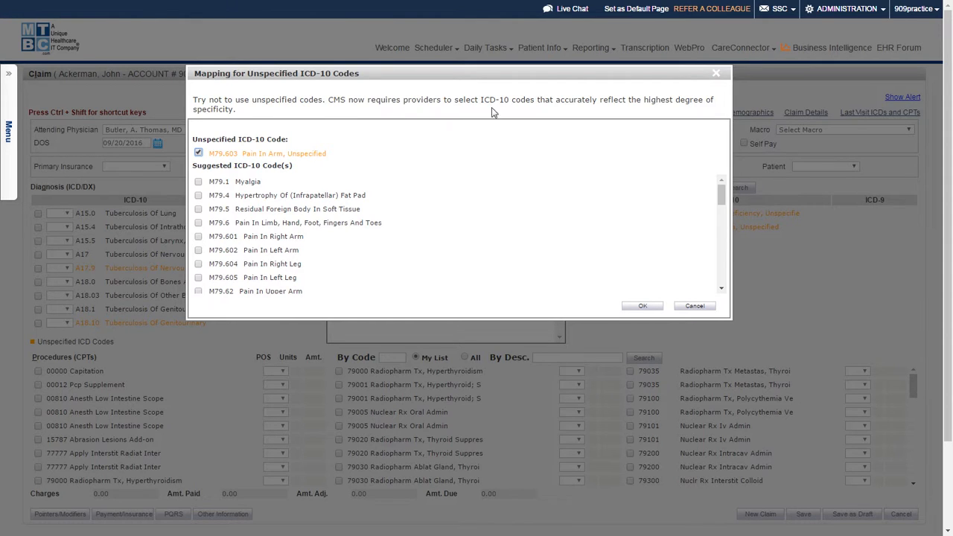
pyautogui.moveTo(213, 120)
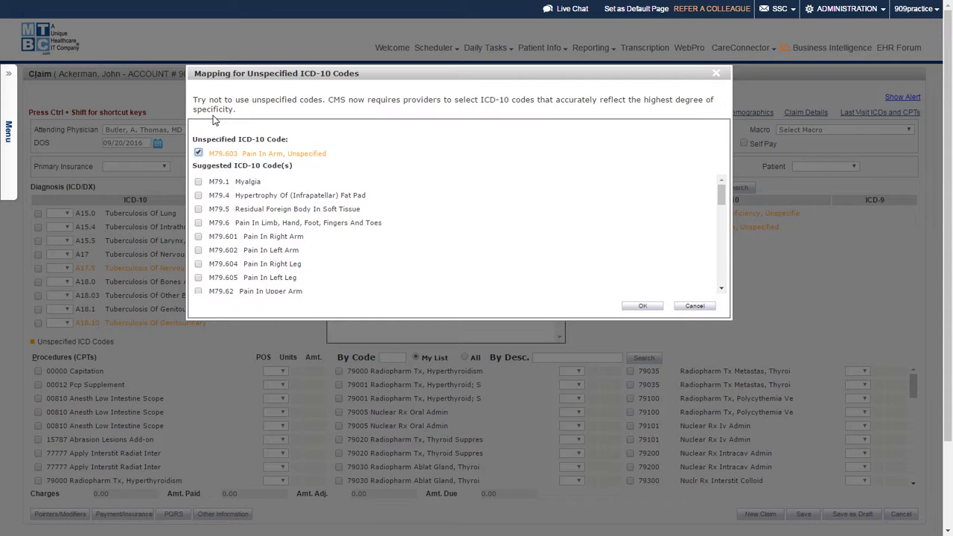
pyautogui.moveTo(229, 149)
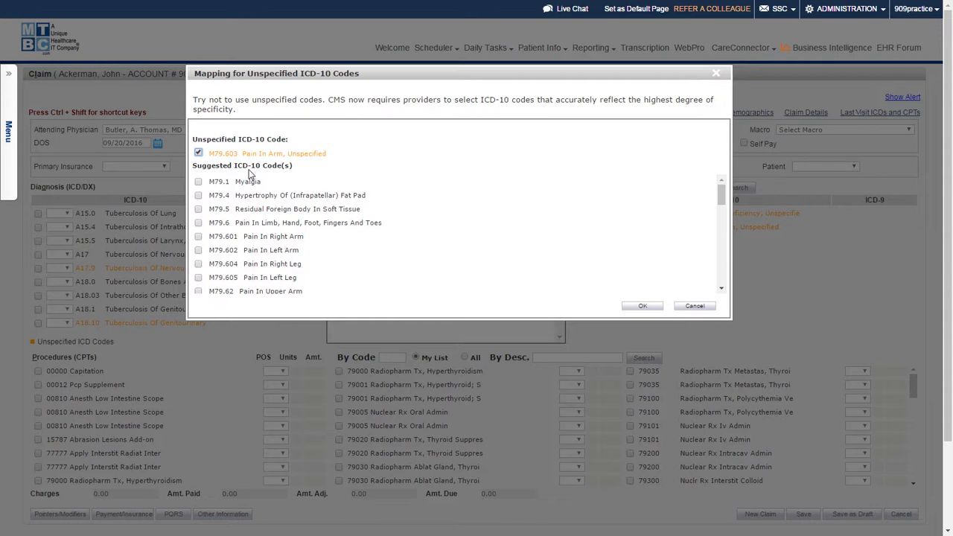
pyautogui.moveTo(273, 236)
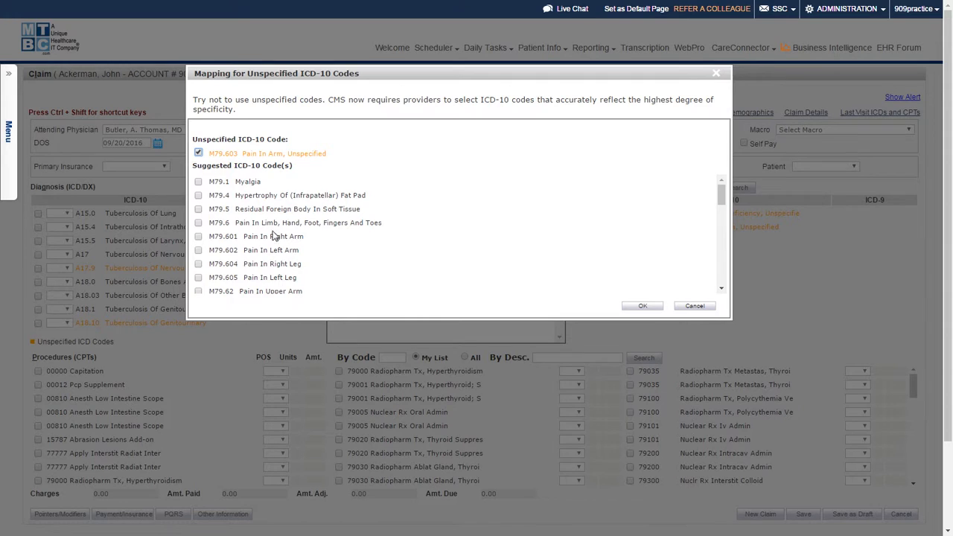
pyautogui.click(198, 249)
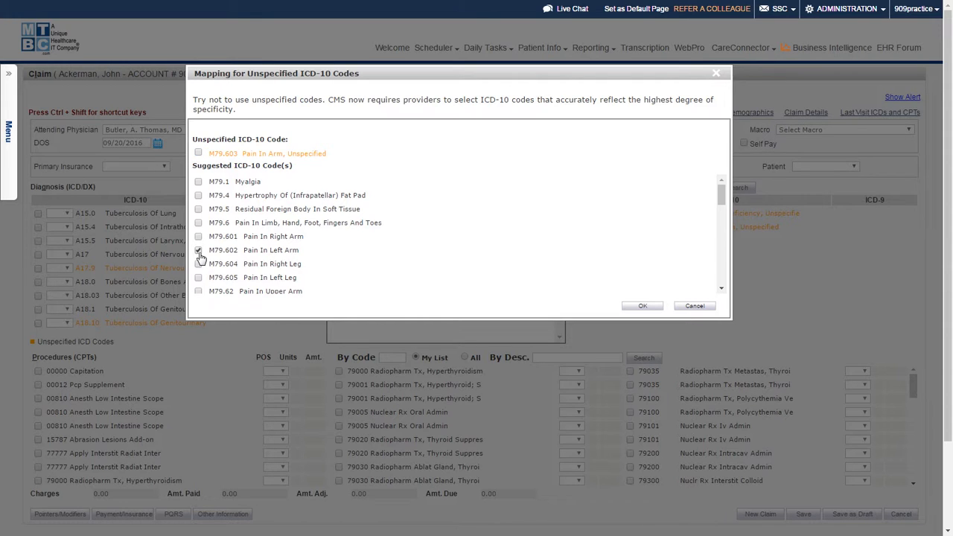
pyautogui.click(198, 249)
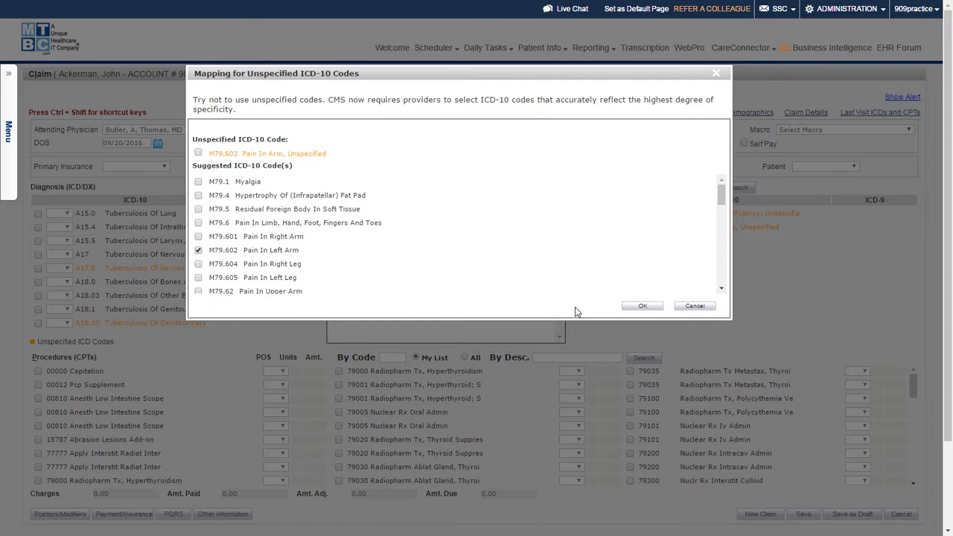
# - Confirm M79.602, search procedures for 'ray', and save the claim with 75658 Artery X-rays Arm
pyautogui.click(642, 305)
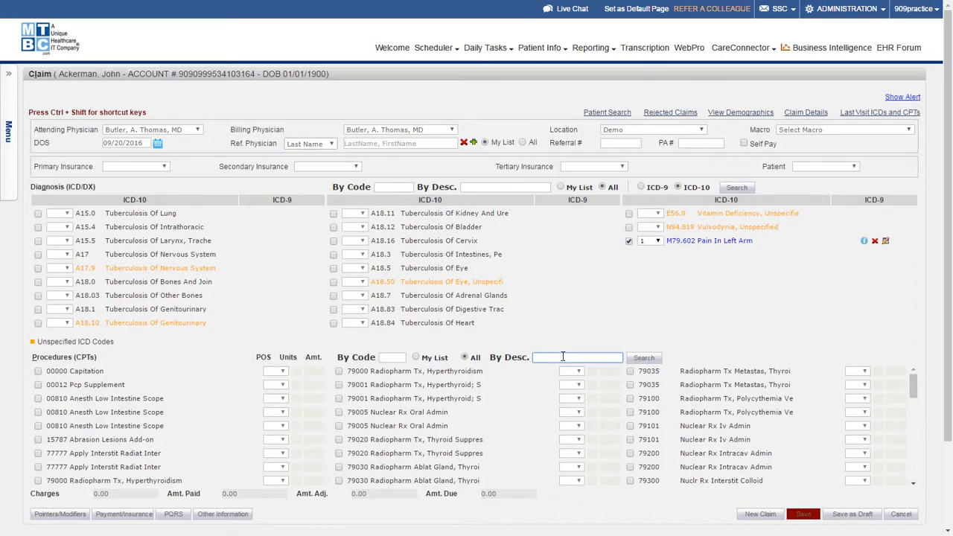
pyautogui.write('ray')
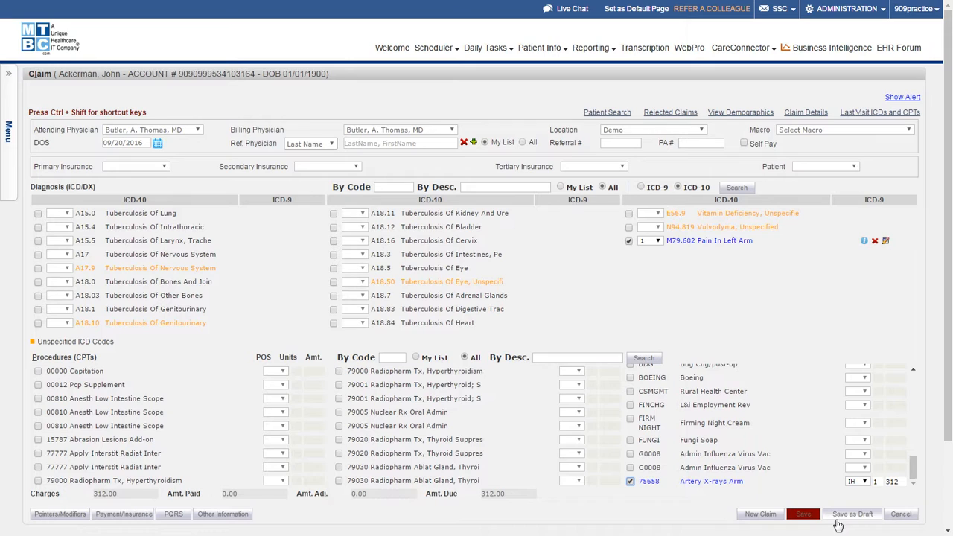
pyautogui.moveTo(852, 514)
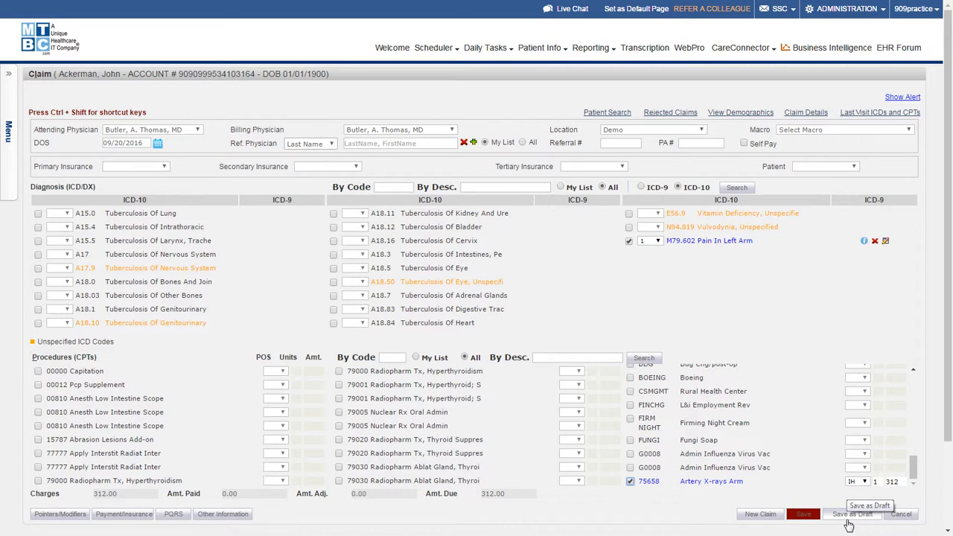
pyautogui.moveTo(810, 528)
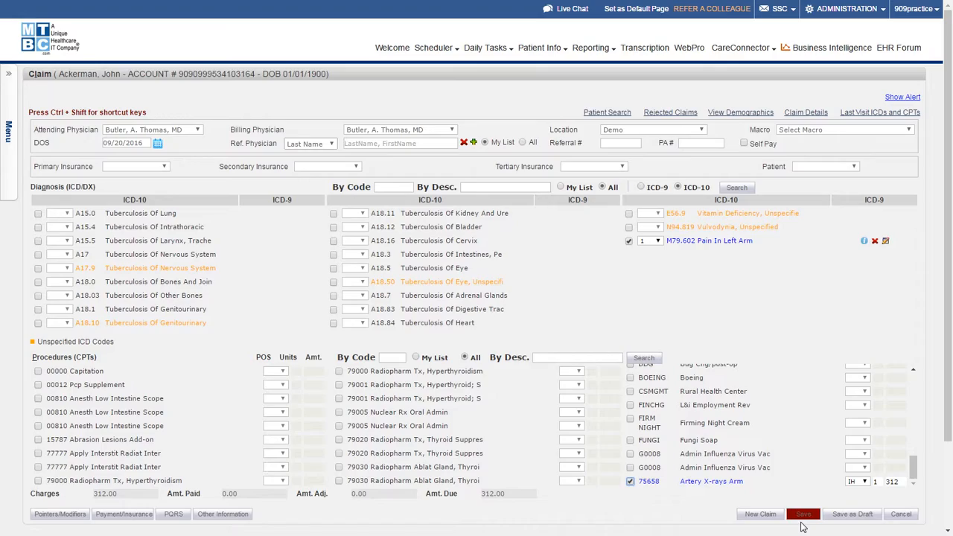
pyautogui.click(803, 514)
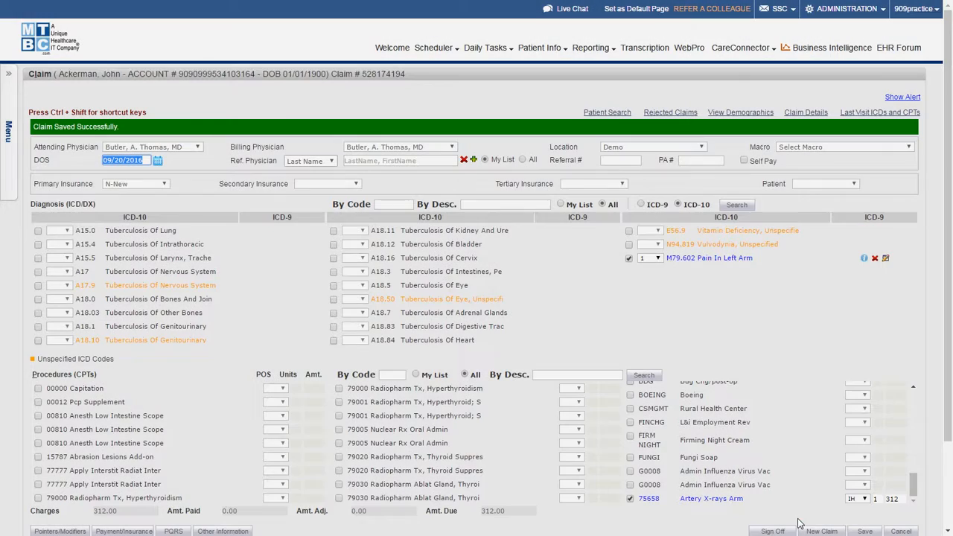